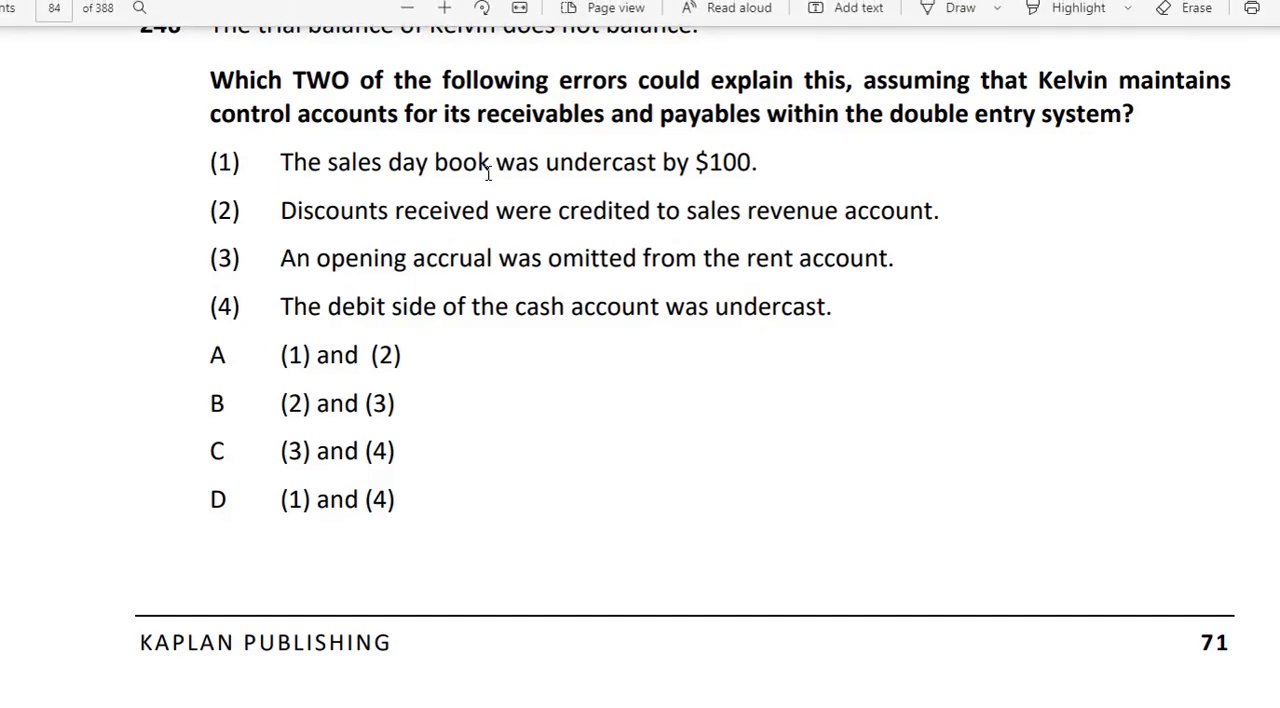
mouse_move(604, 174)
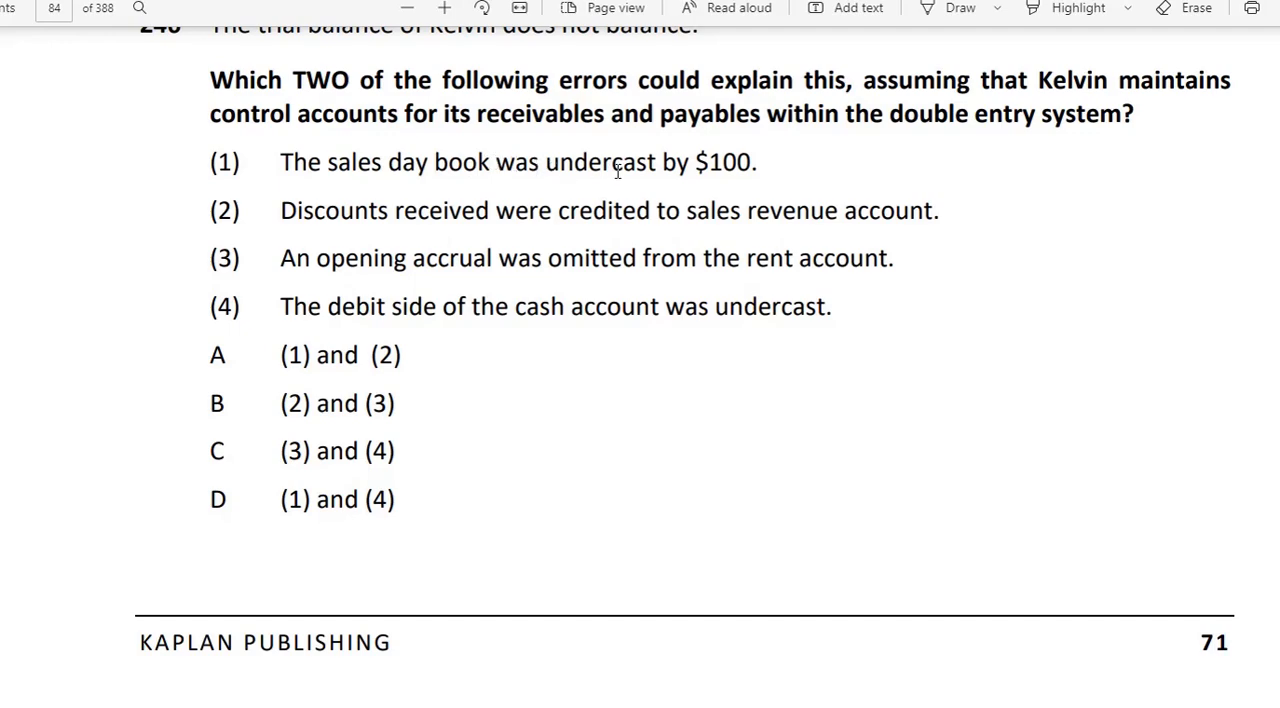
Switch from the PDF question to the journal entries workbook
key(alt+tab)
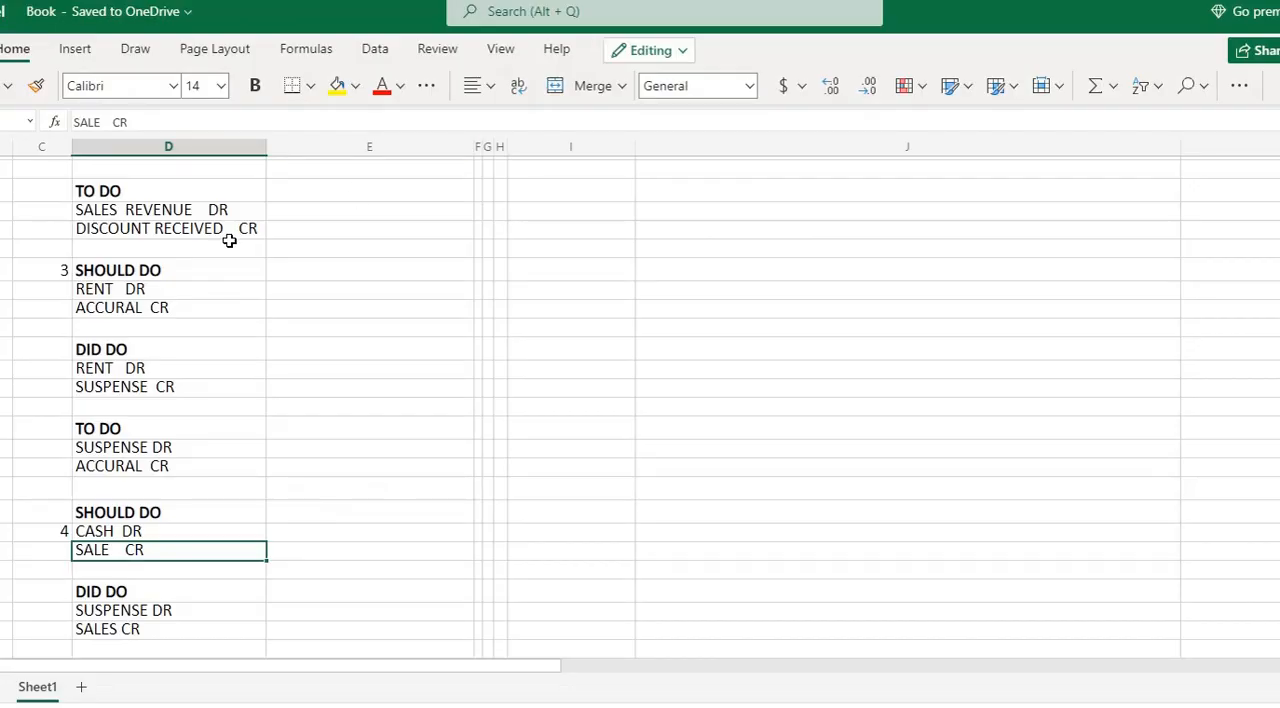
mouse_move(221, 261)
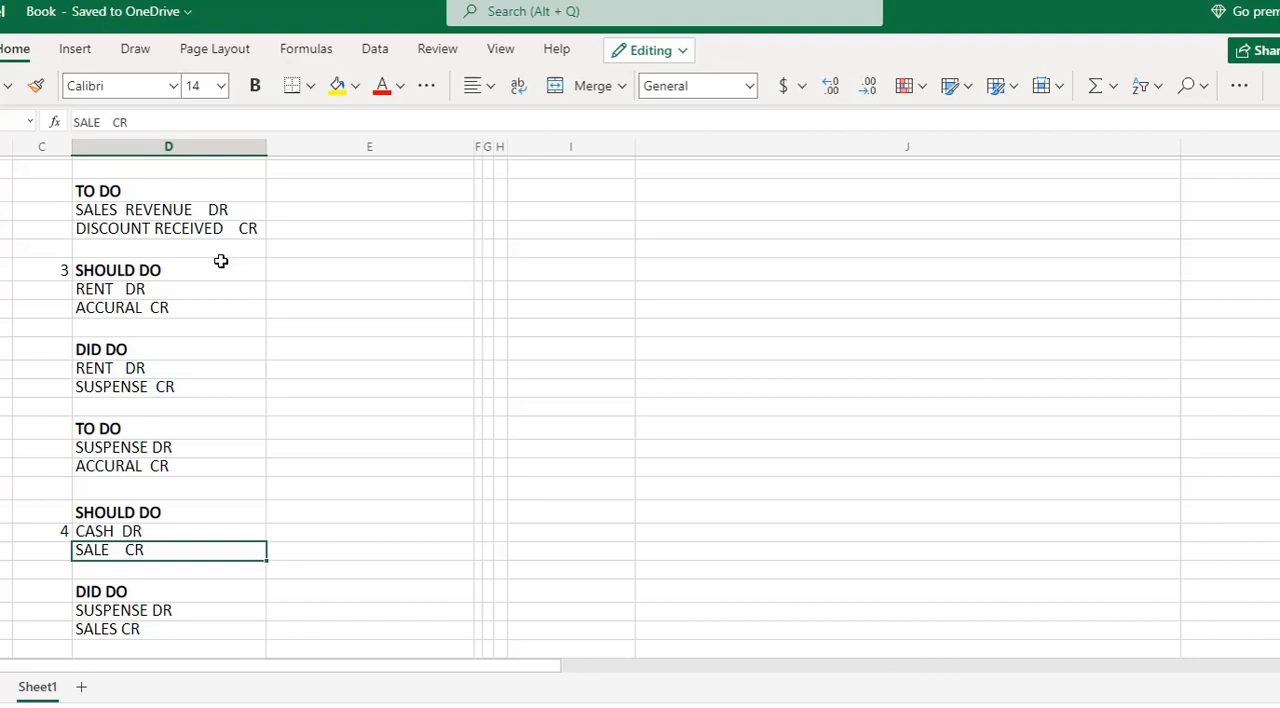
Scroll to the top and select error 1's SALES CR 100 entry
scroll(up, 3)
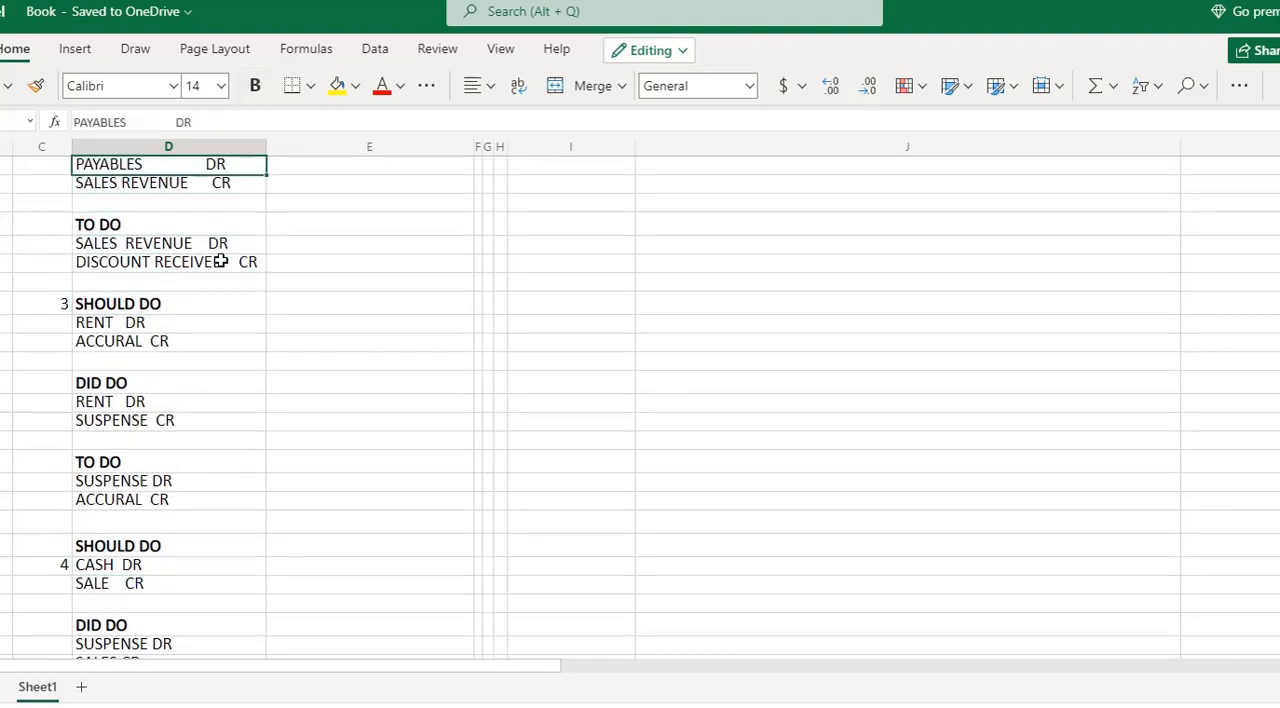
scroll(up, 3)
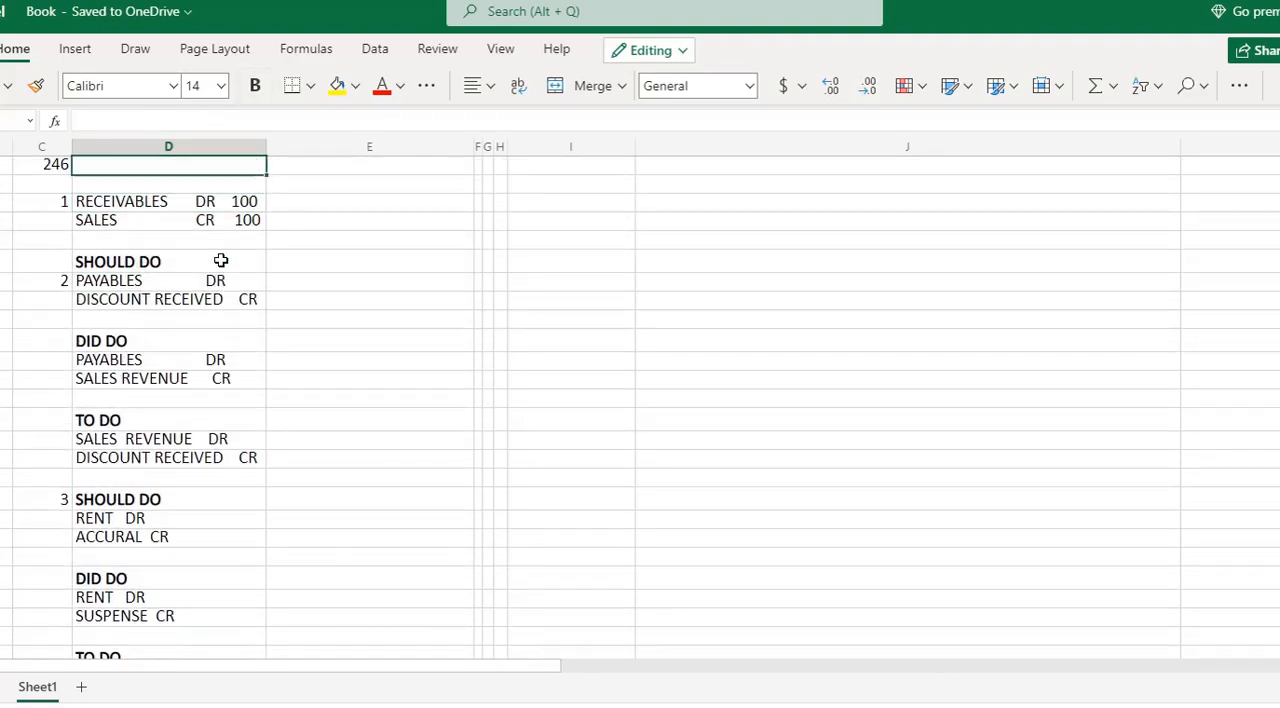
click(168, 220)
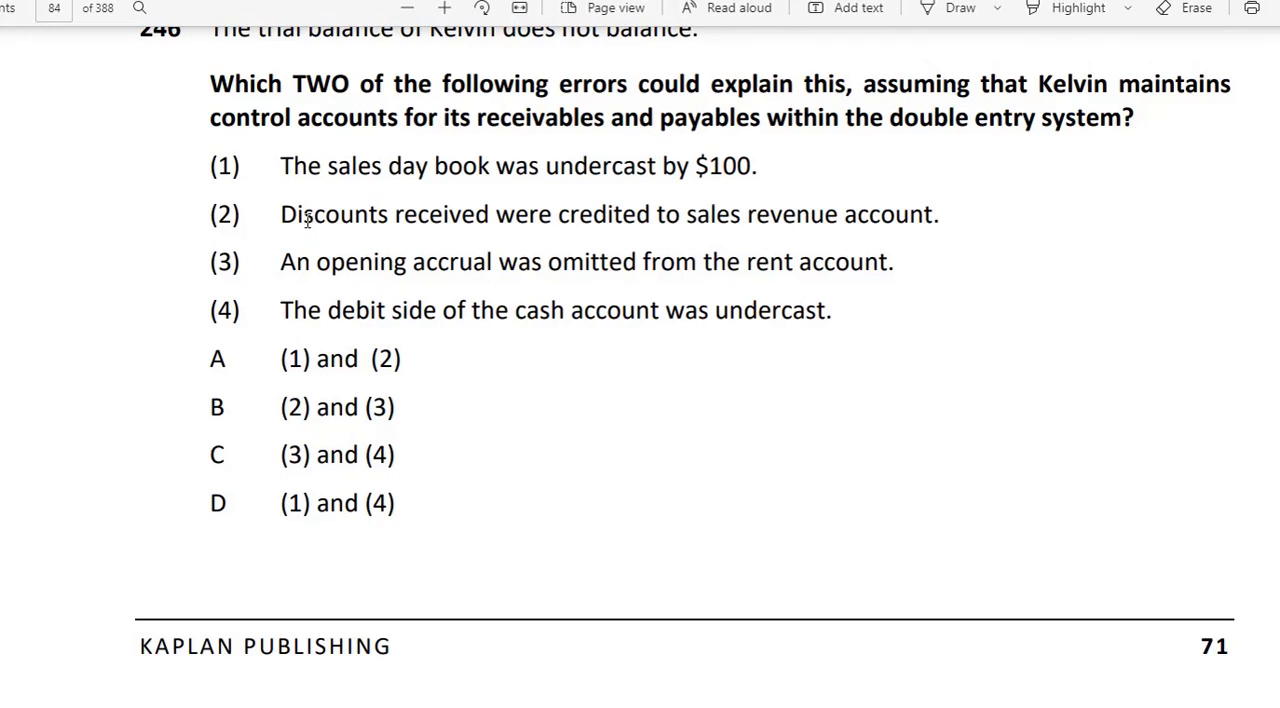
mouse_move(686, 220)
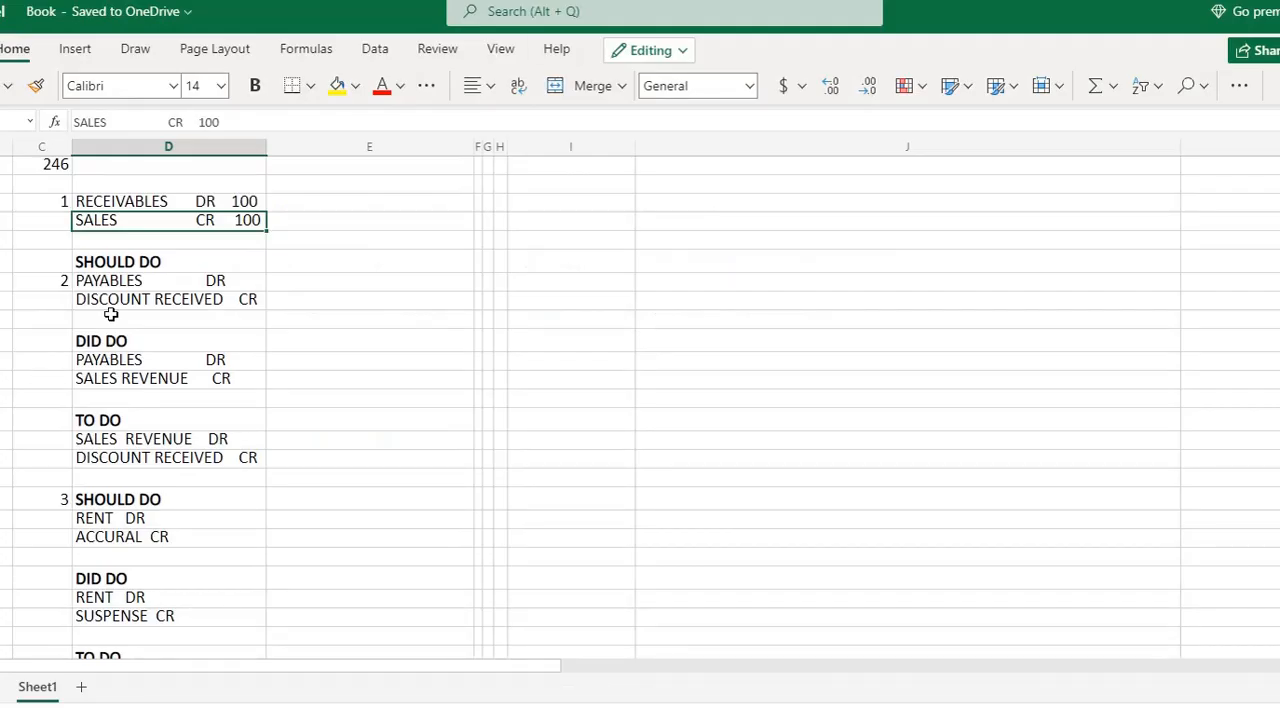
mouse_move(107, 285)
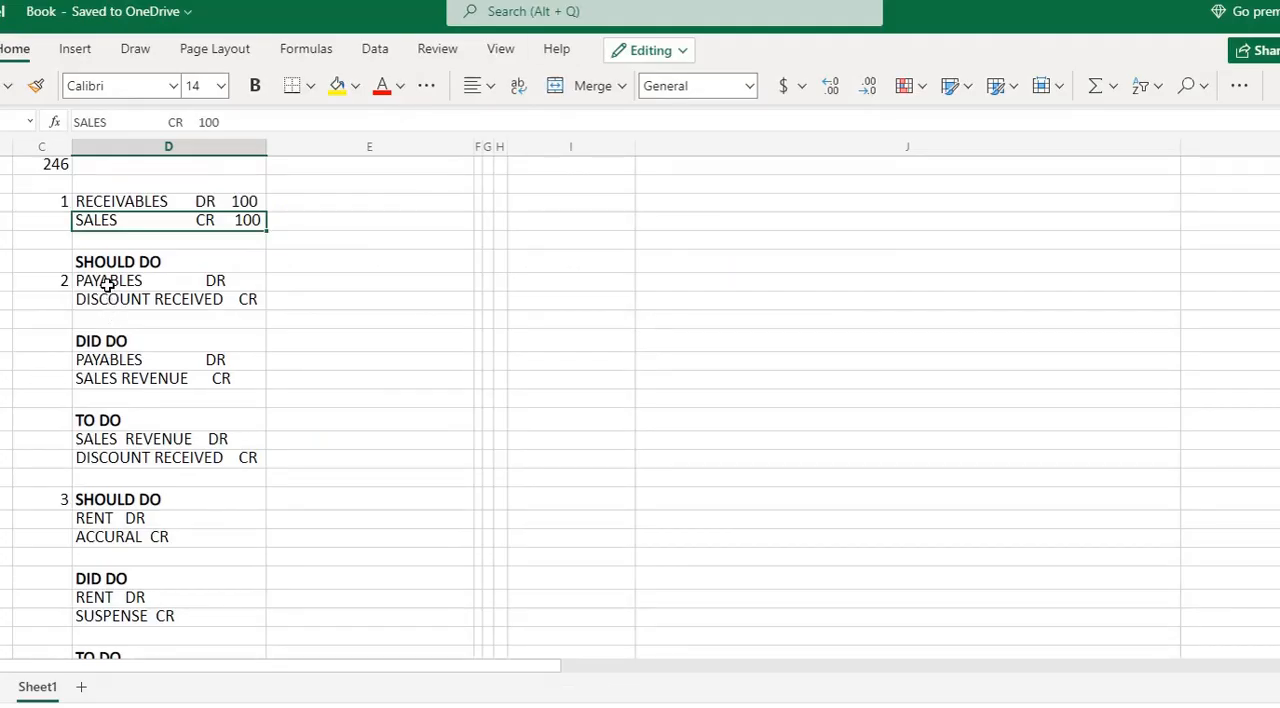
Review error 2's PAYABLES DR, SALES REVENUE and DISCOUNT RECEIVED entries, then scroll to error 3
click(168, 280)
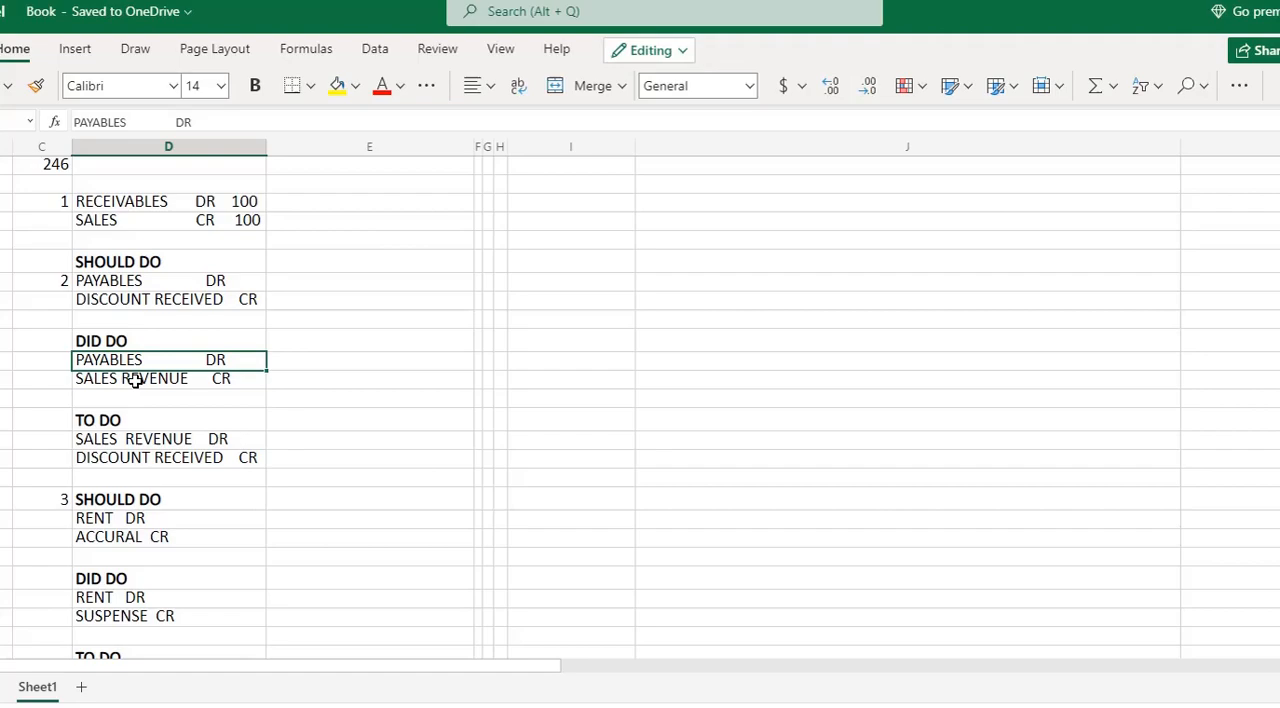
click(135, 378)
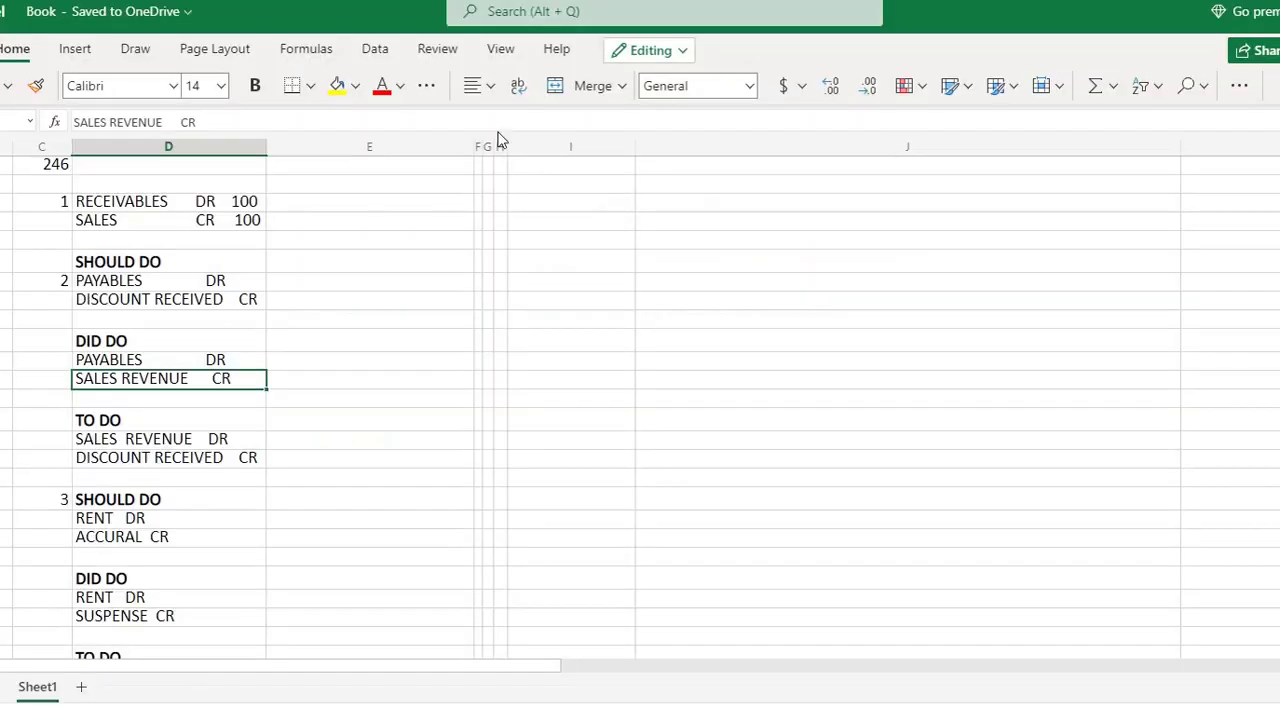
mouse_move(156, 329)
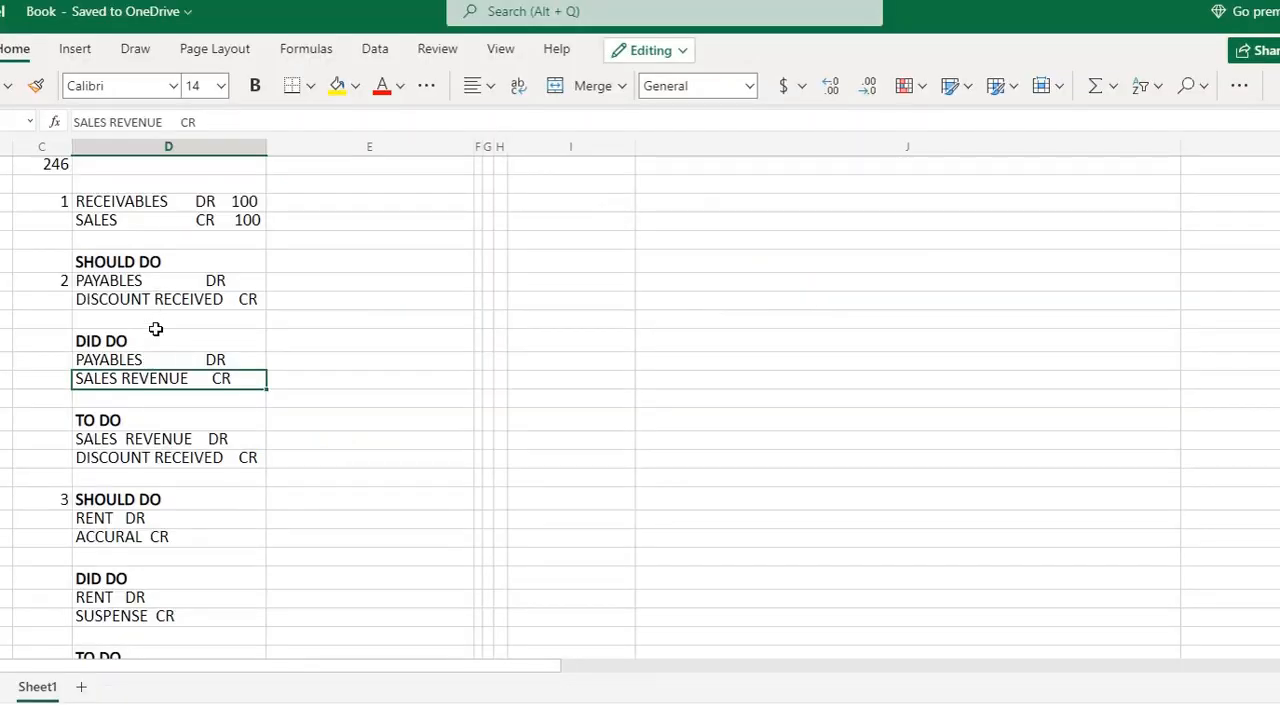
mouse_move(162, 389)
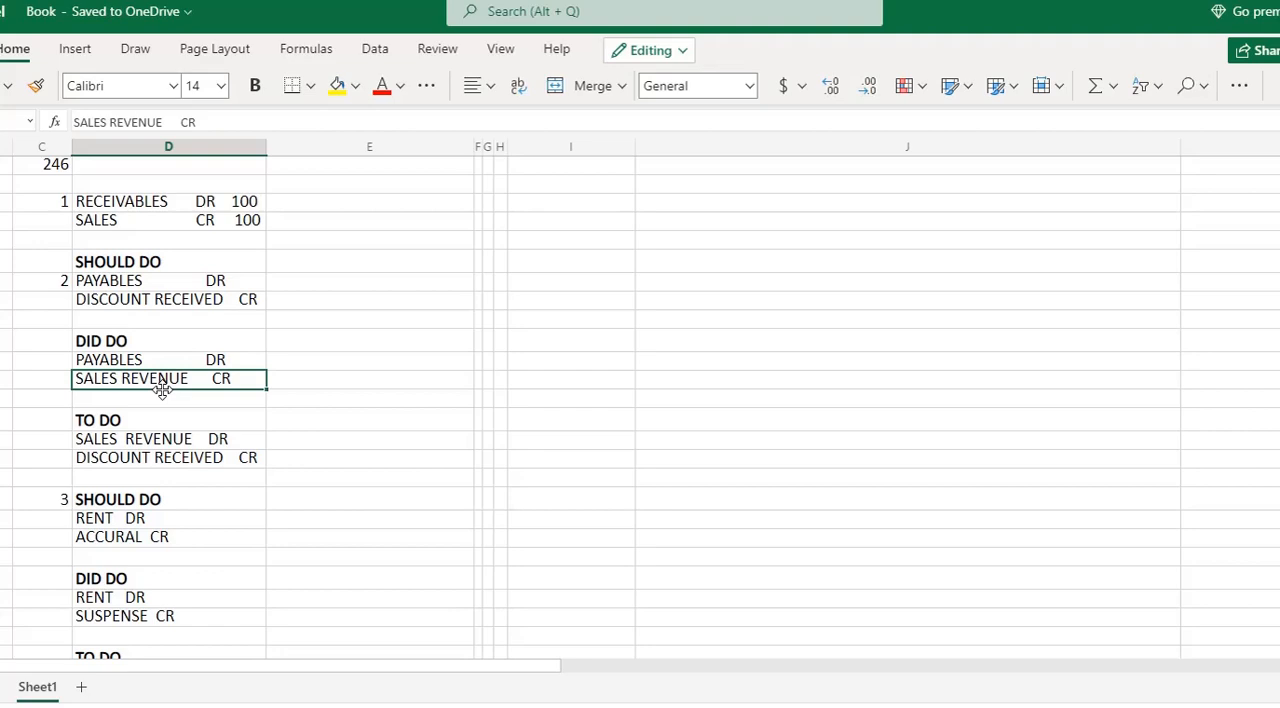
mouse_move(124, 441)
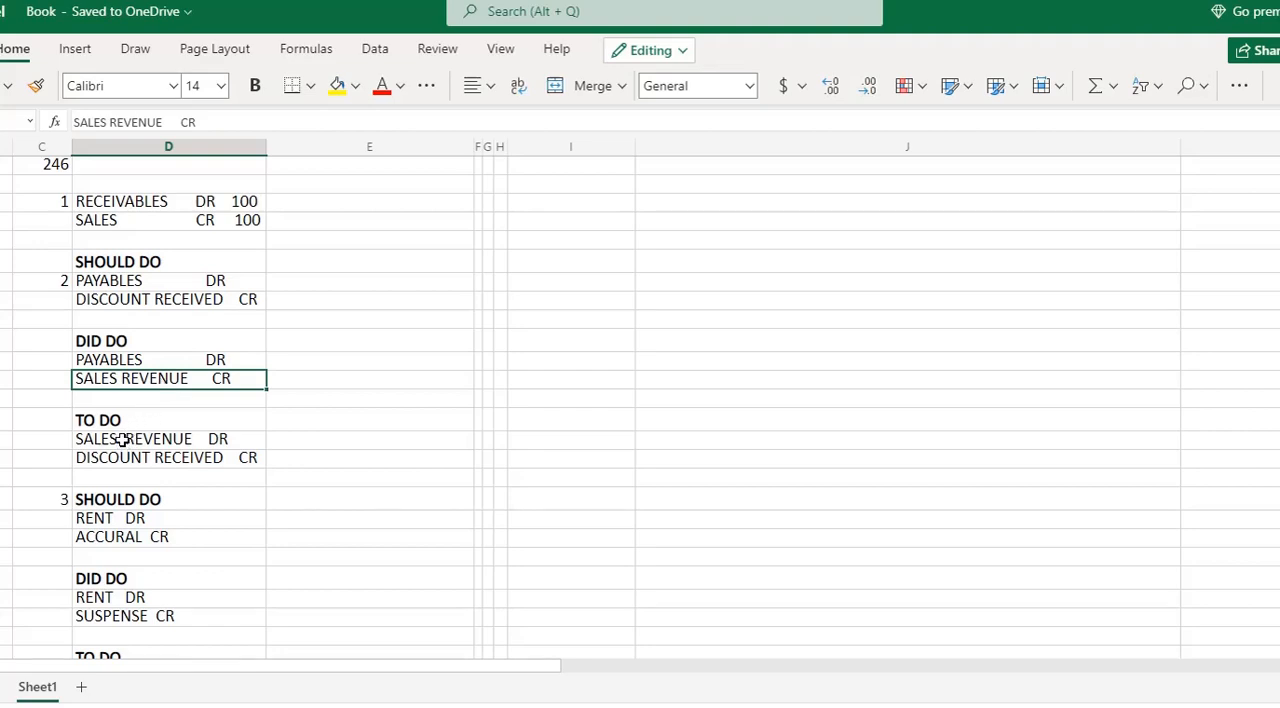
click(133, 438)
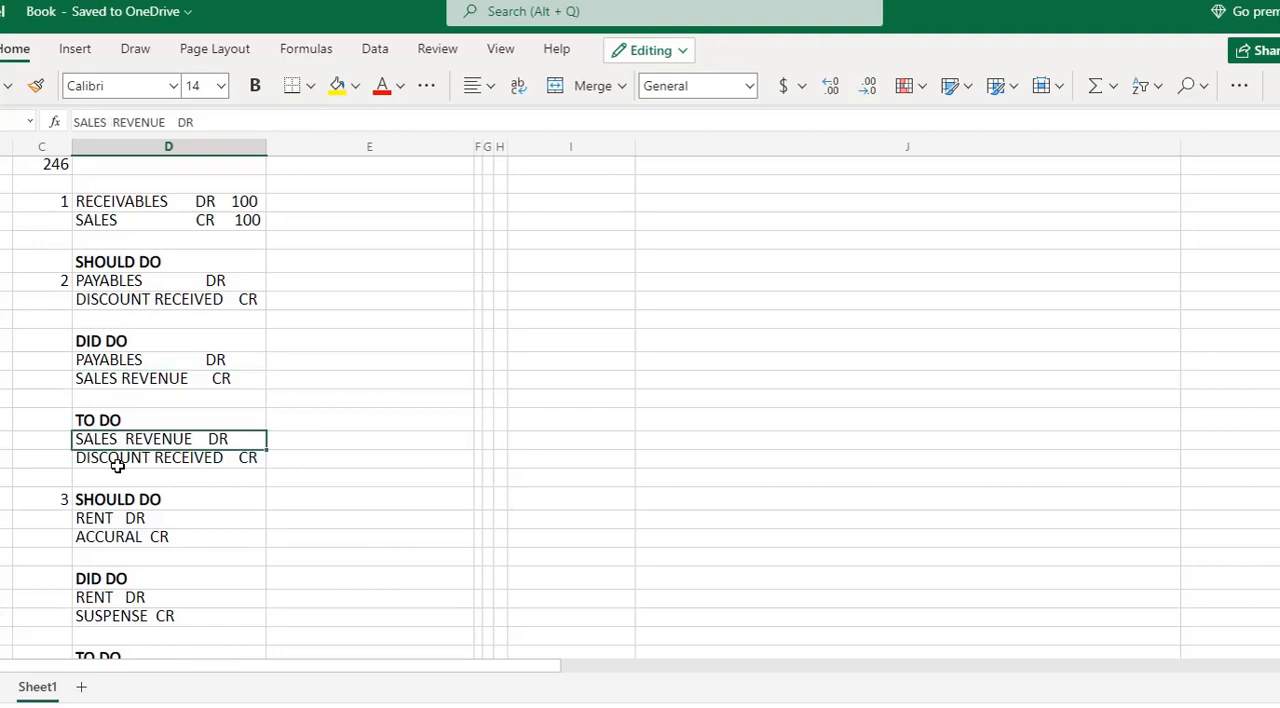
click(150, 457)
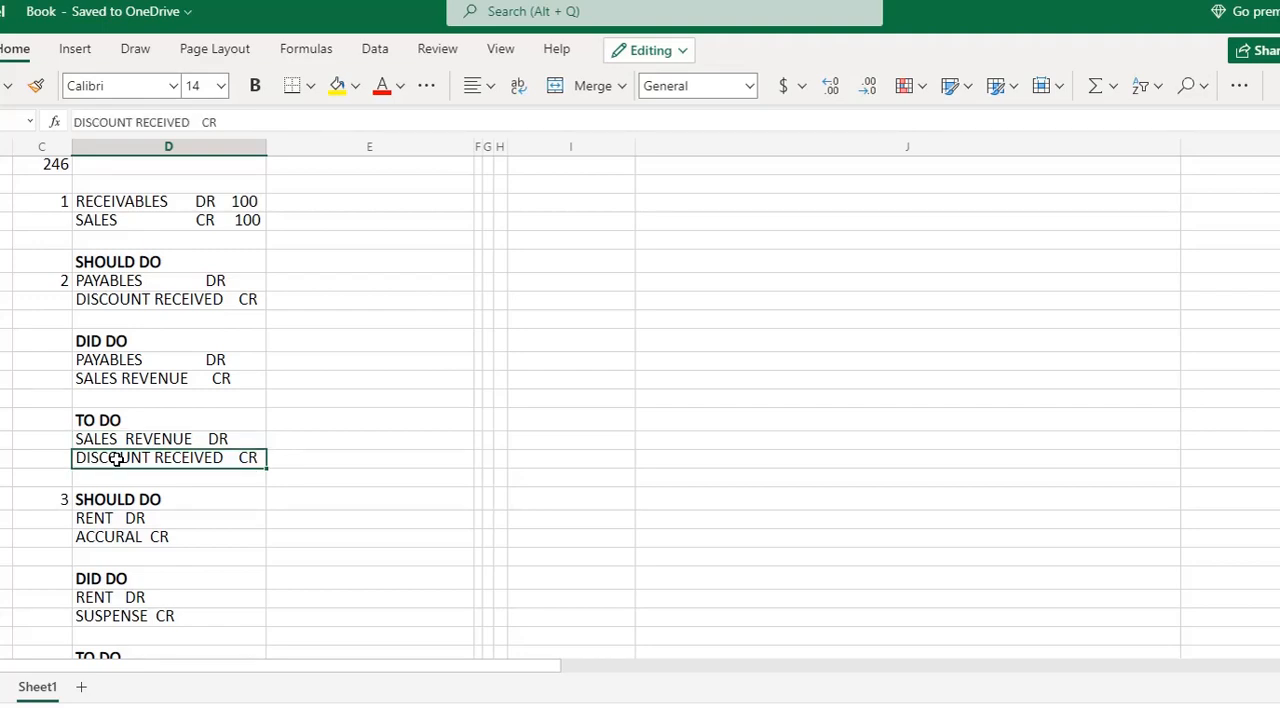
click(168, 597)
text(SUSPENSE DR)
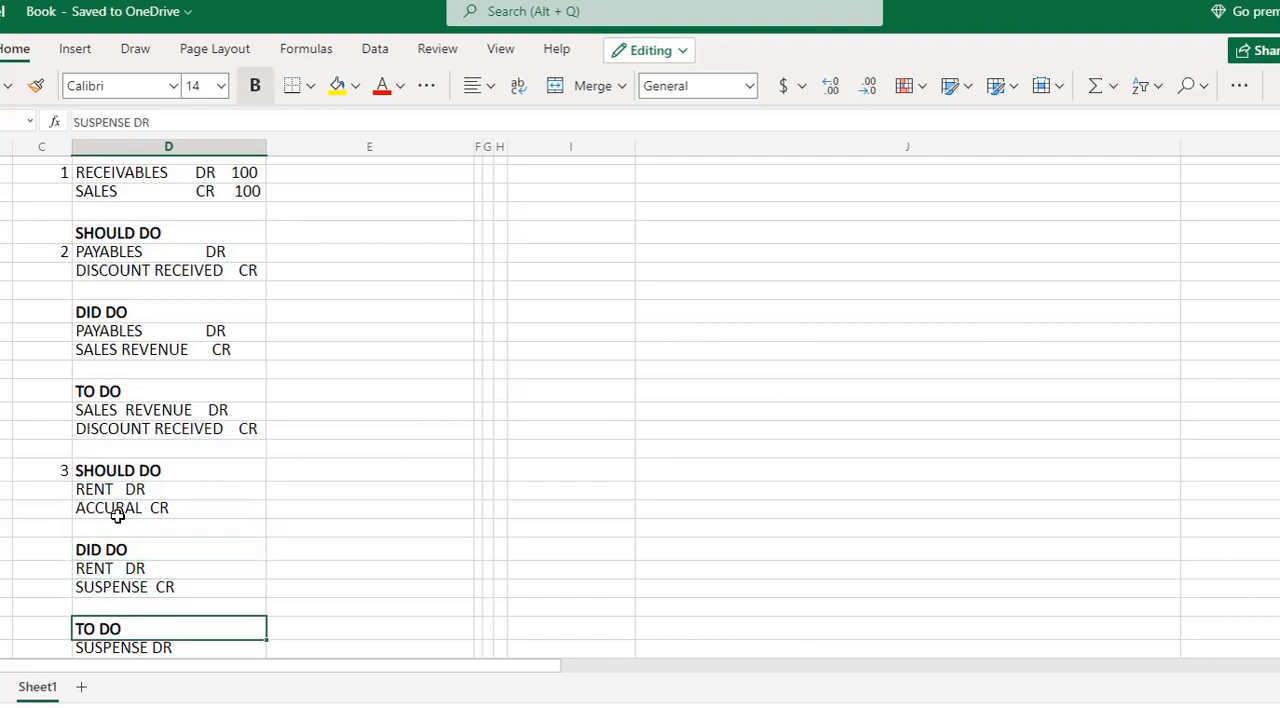
scroll(down, 3)
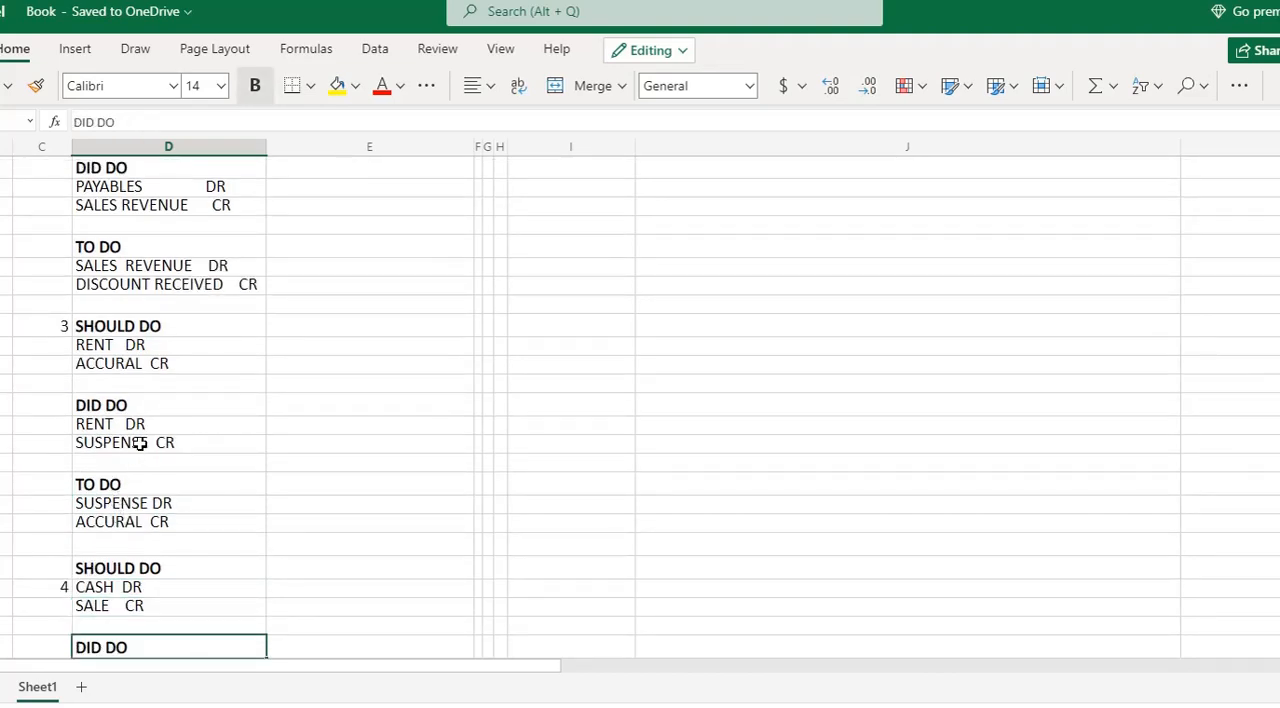
click(124, 442)
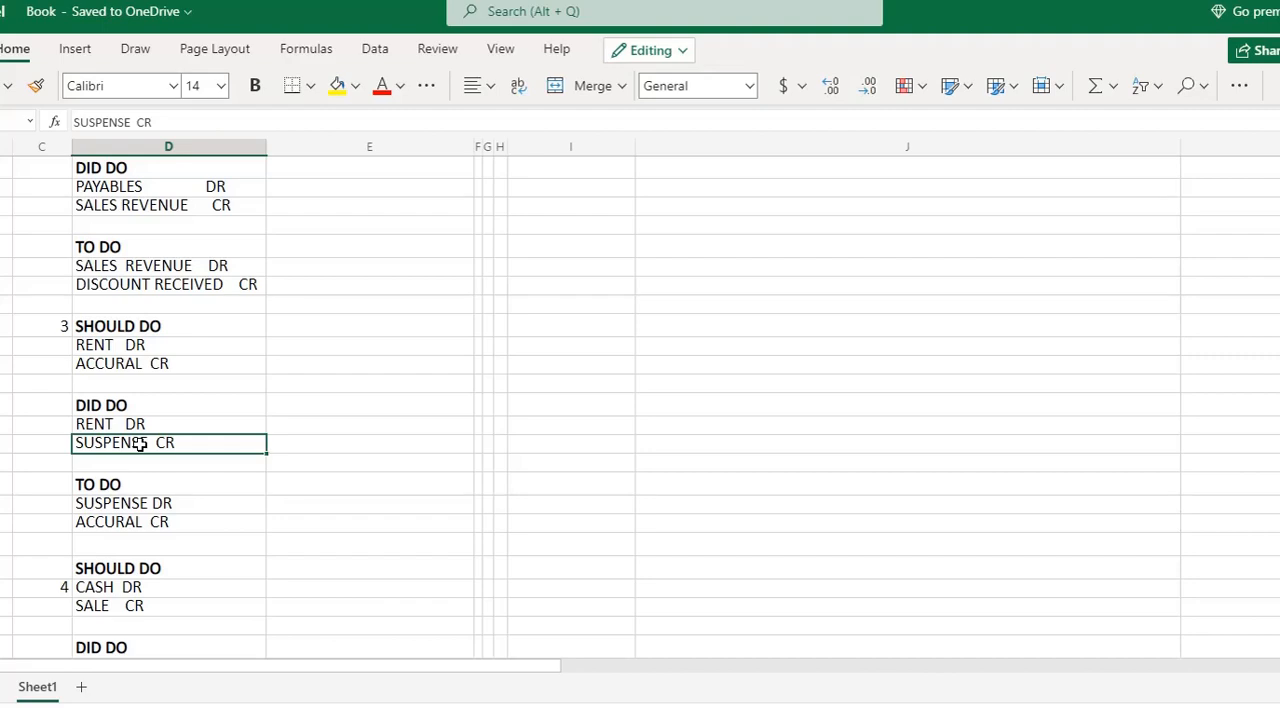
mouse_move(130, 452)
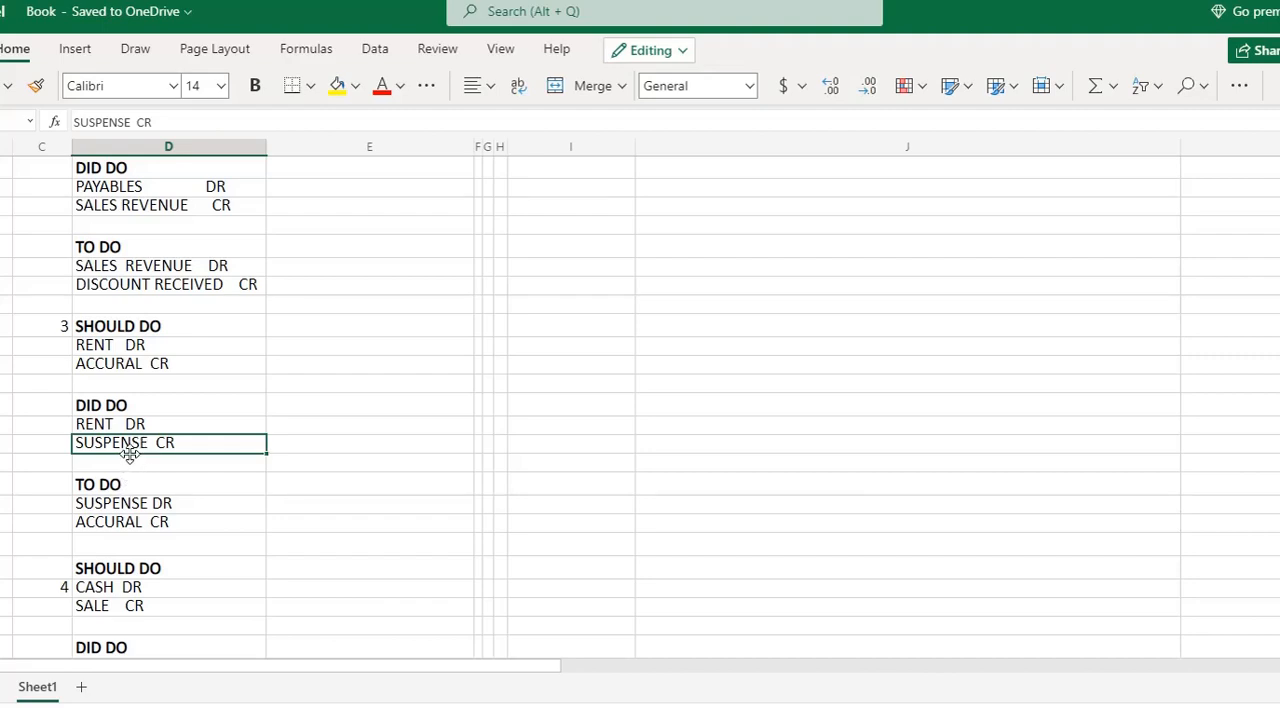
mouse_move(143, 518)
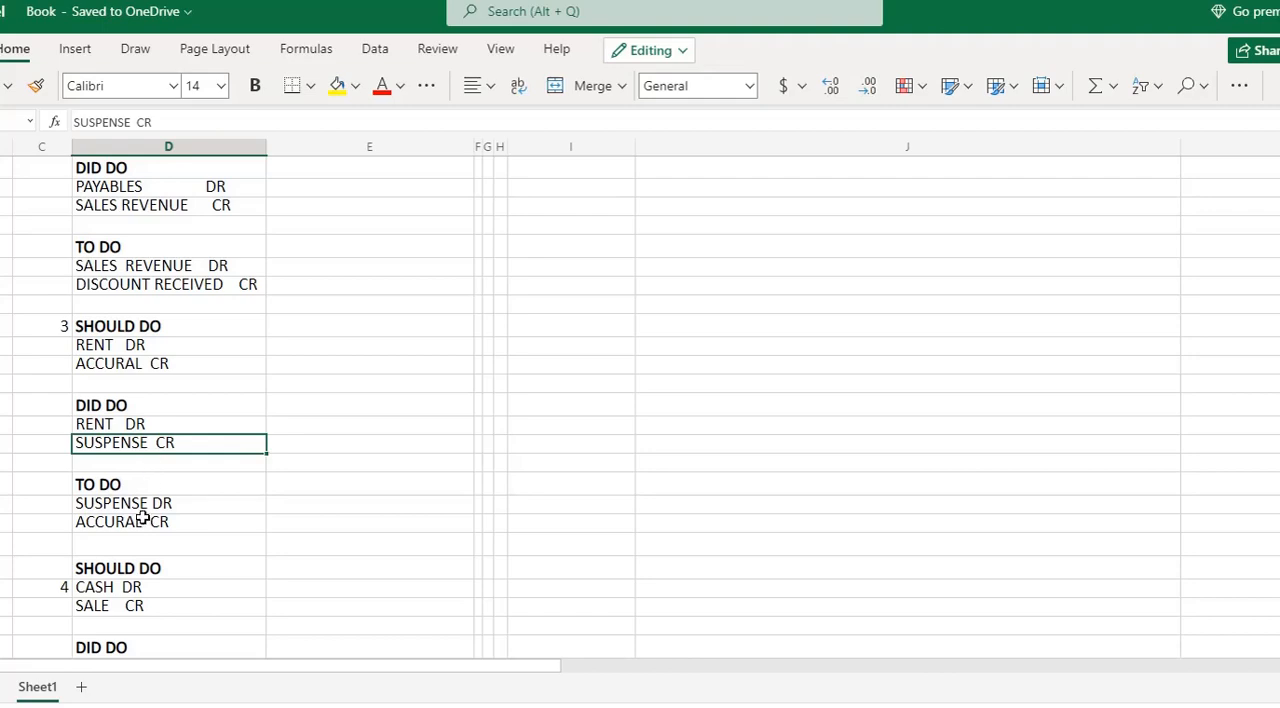
click(140, 521)
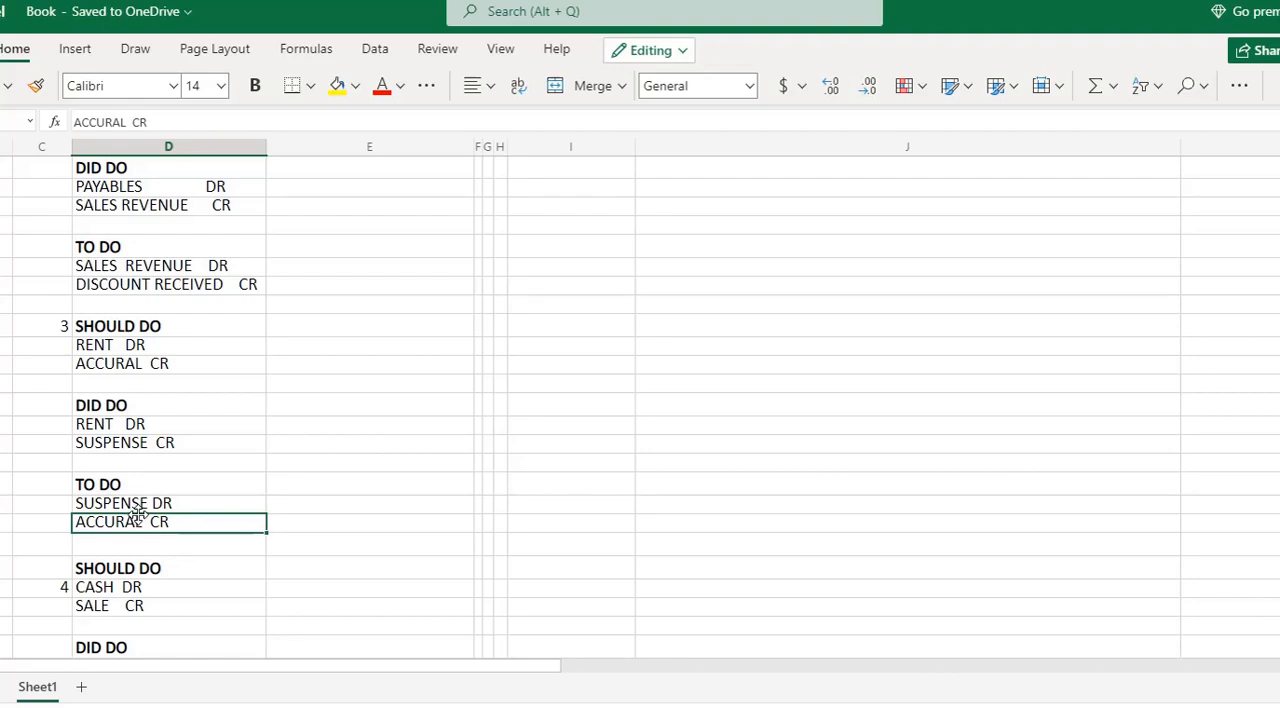
mouse_move(323, 11)
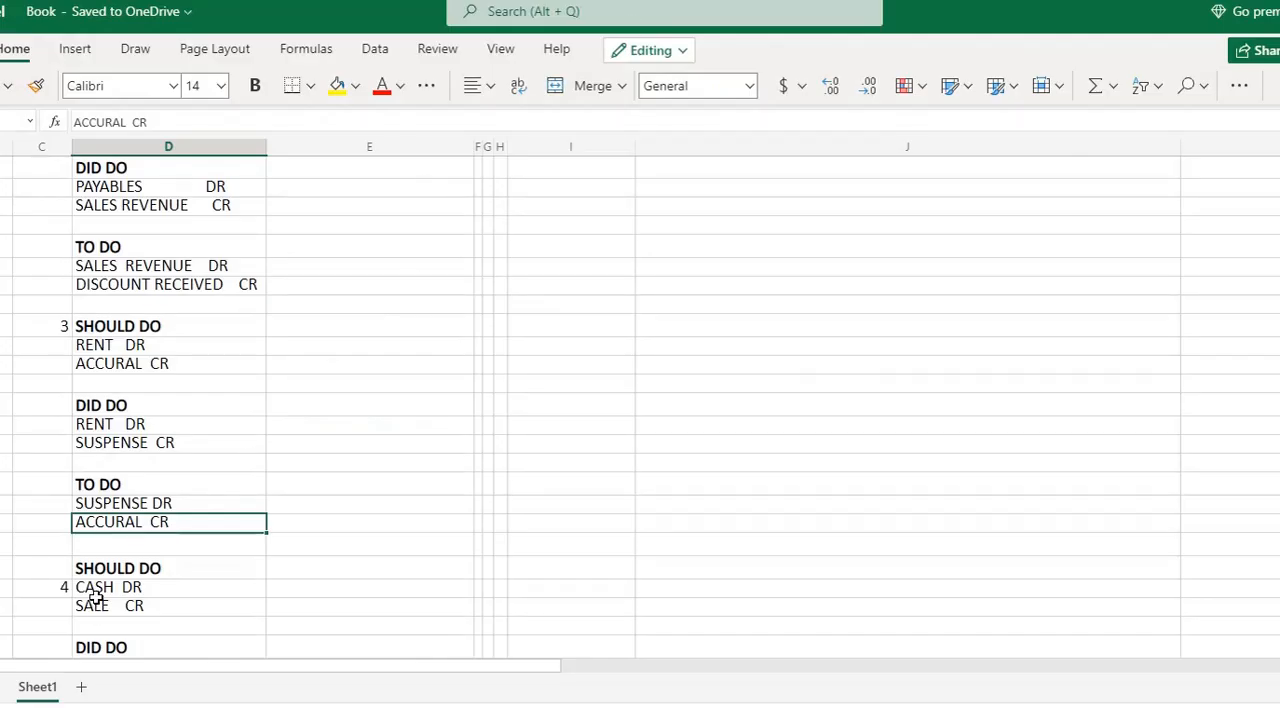
click(168, 605)
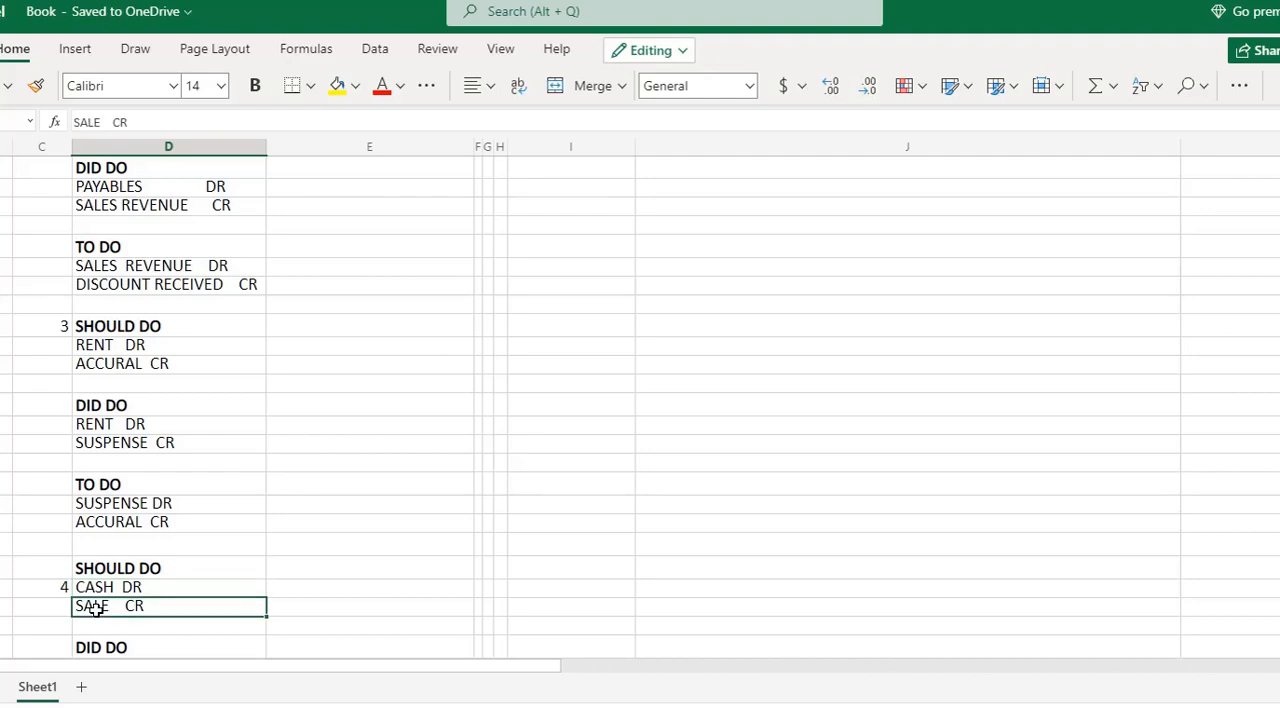
click(168, 587)
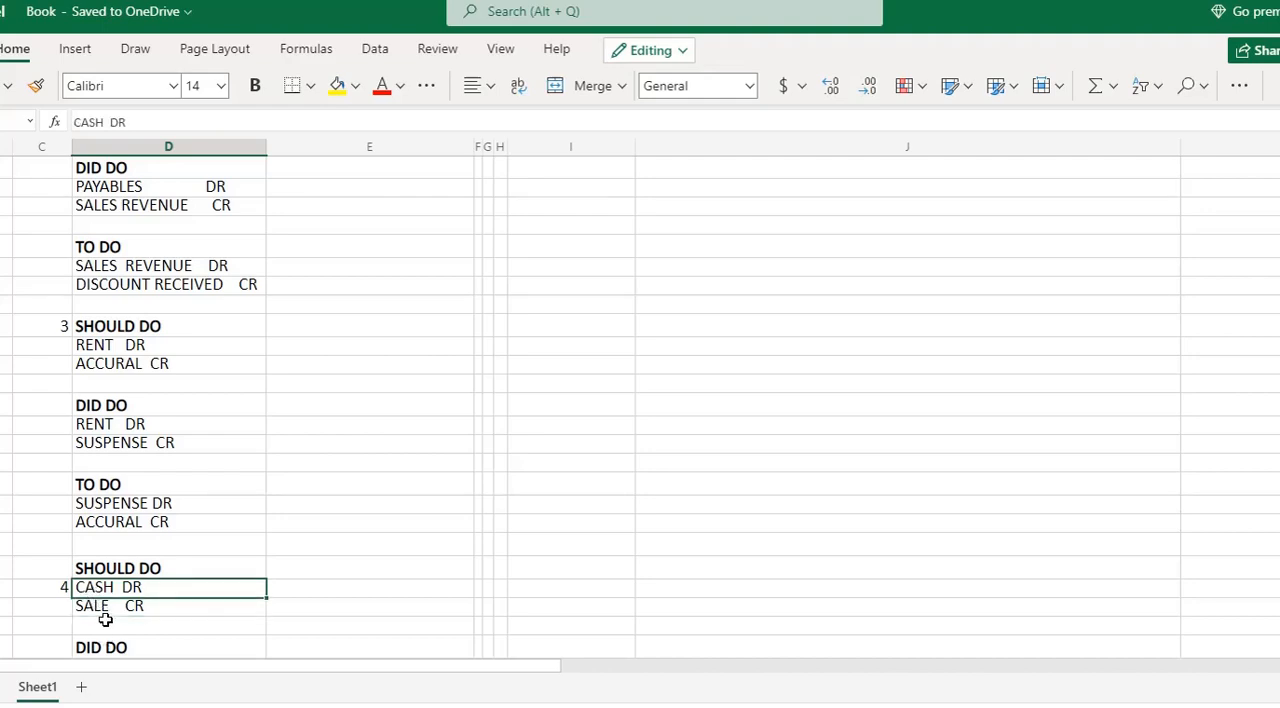
scroll(down, 3)
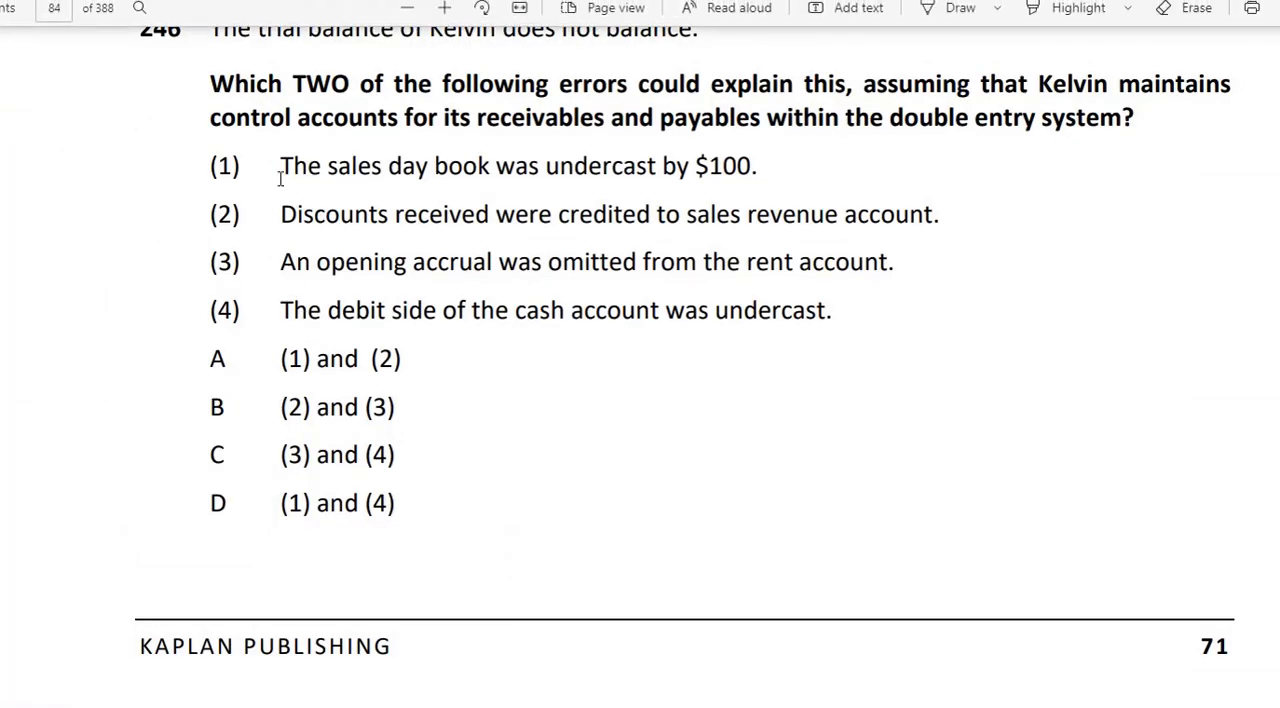
mouse_move(297, 240)
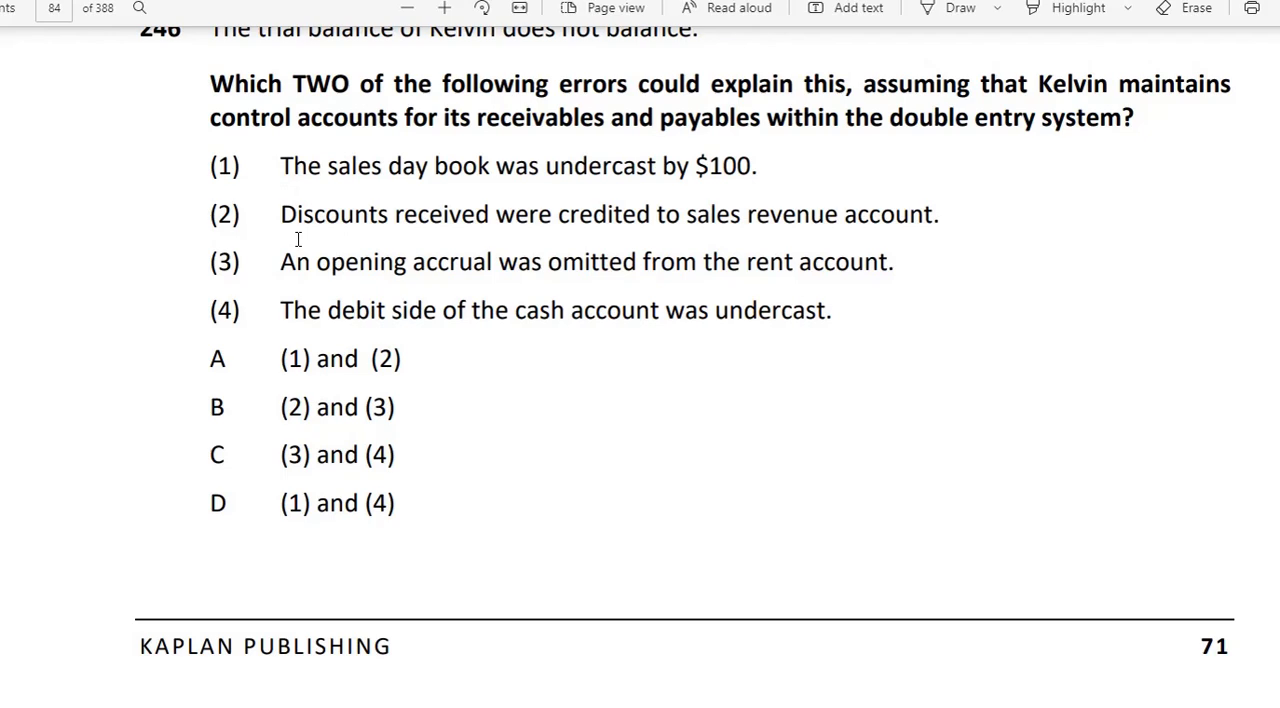
mouse_move(287, 263)
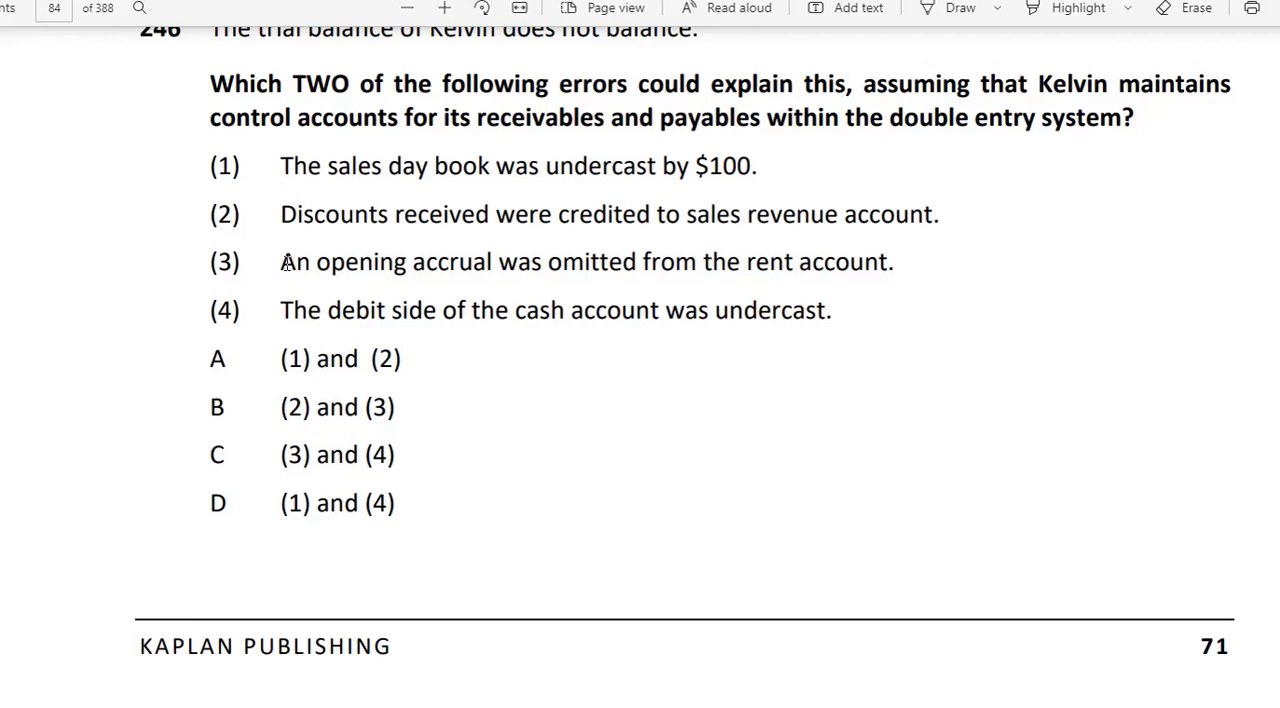
mouse_move(255, 368)
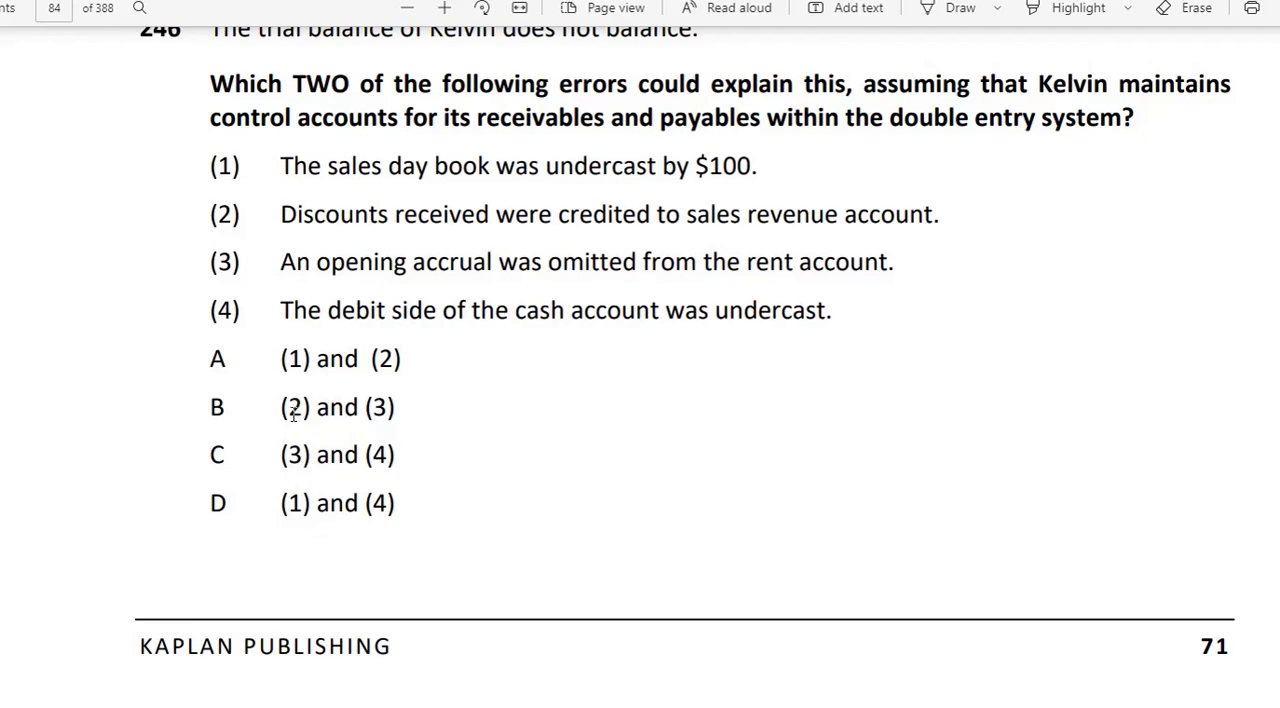
mouse_move(323, 307)
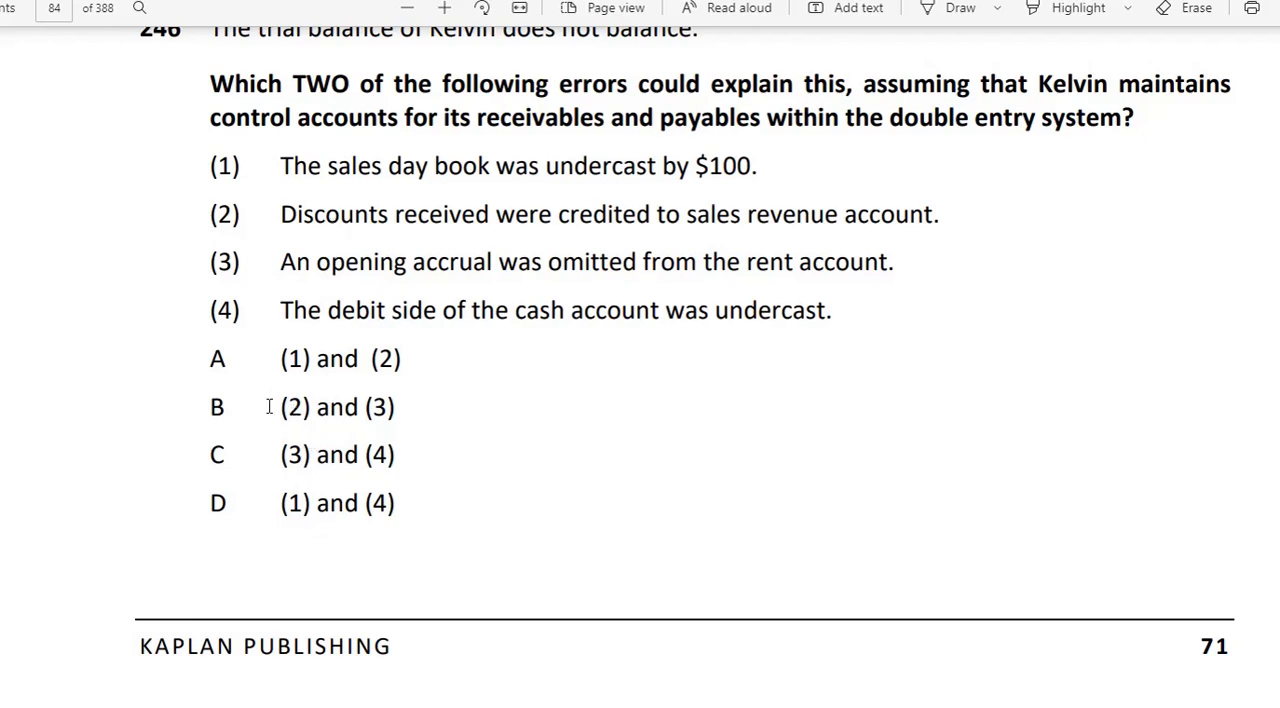
mouse_move(401, 393)
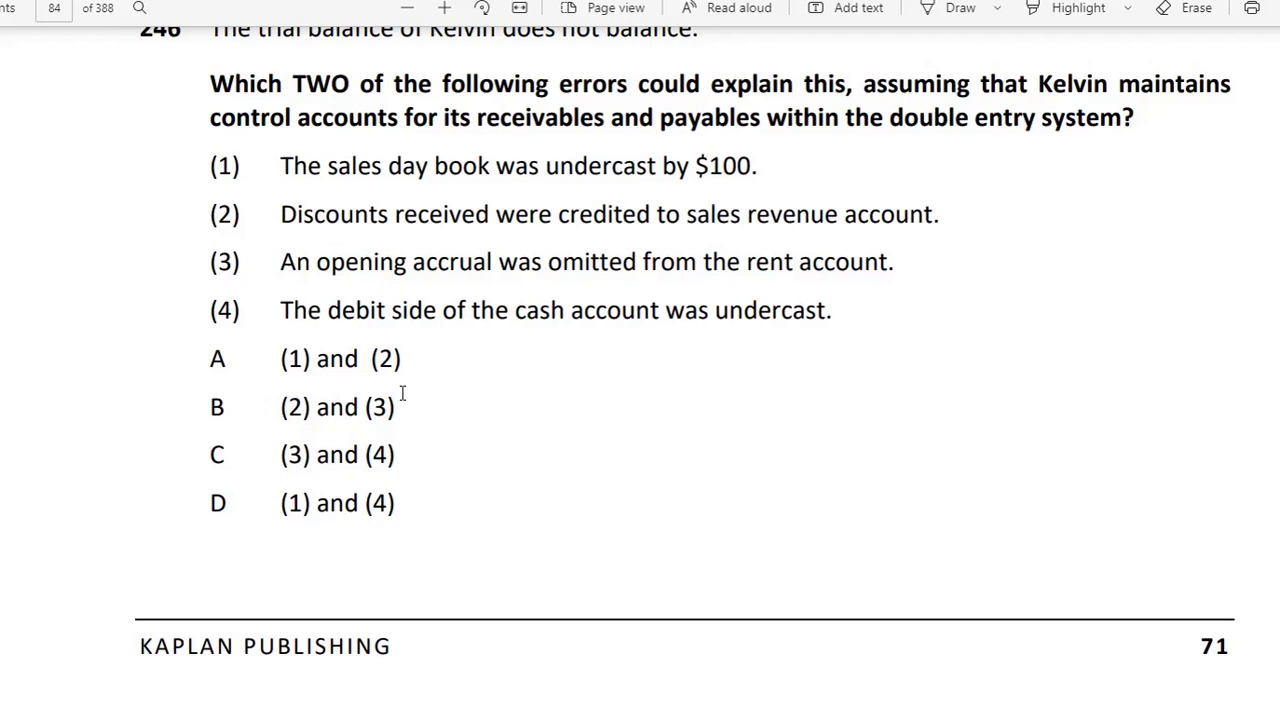